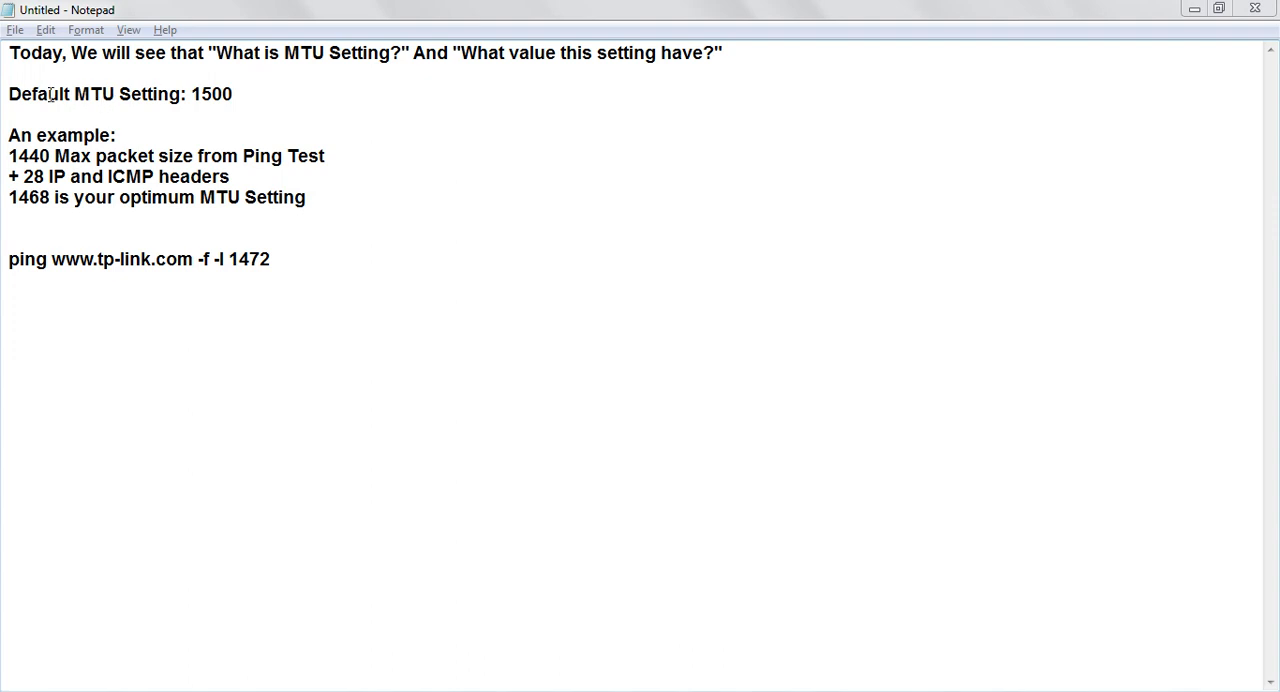
Highlight the default MTU value 1500 and the 28-byte IP and ICMP headers line.
drag(8, 93, 170, 93)
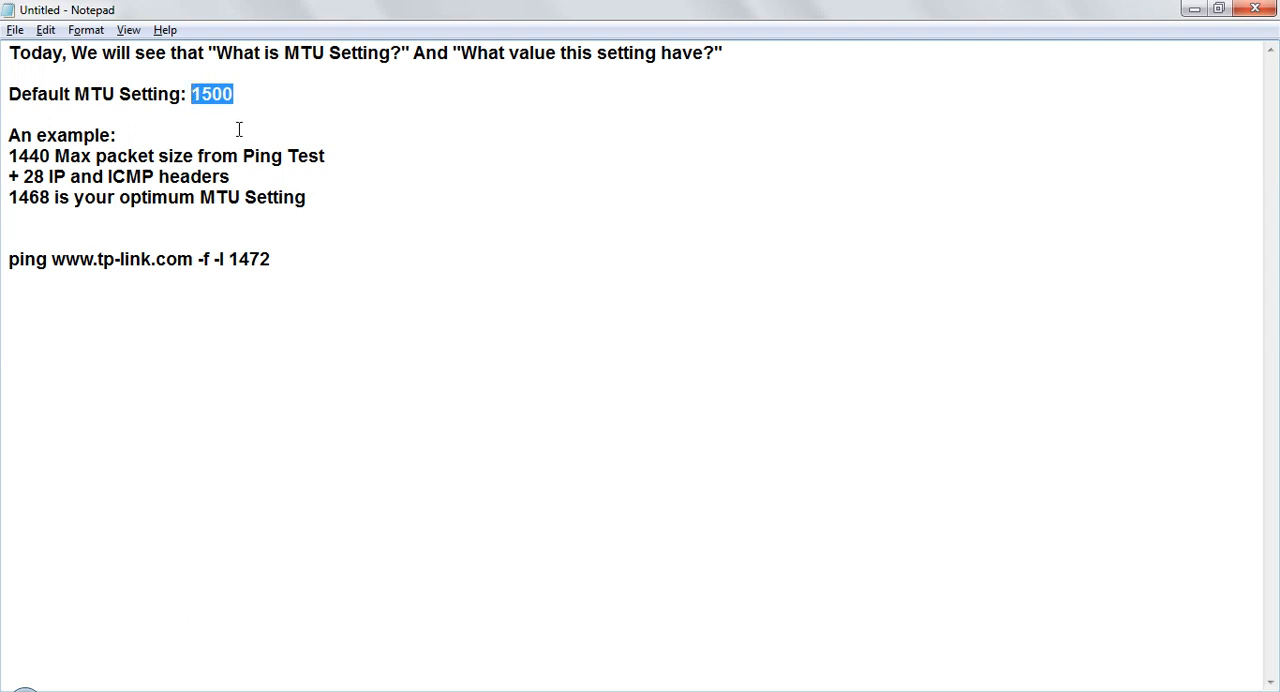
click(248, 96)
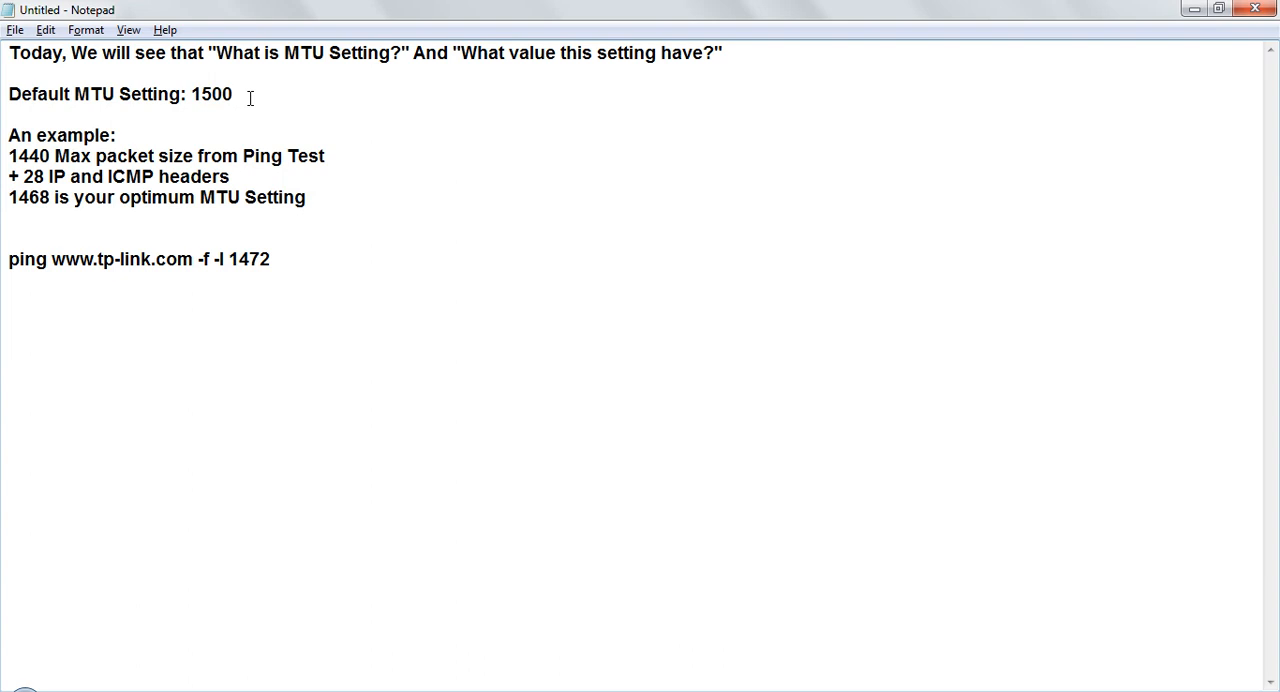
mouse_move(174, 113)
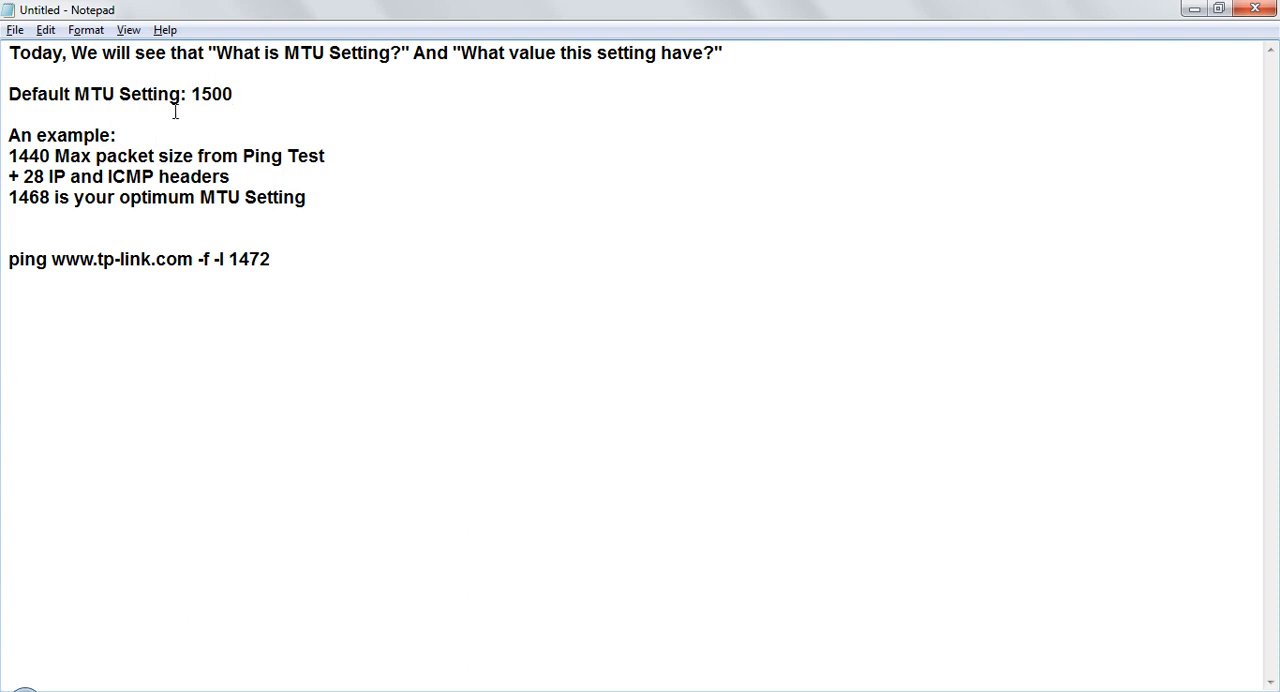
mouse_move(36, 98)
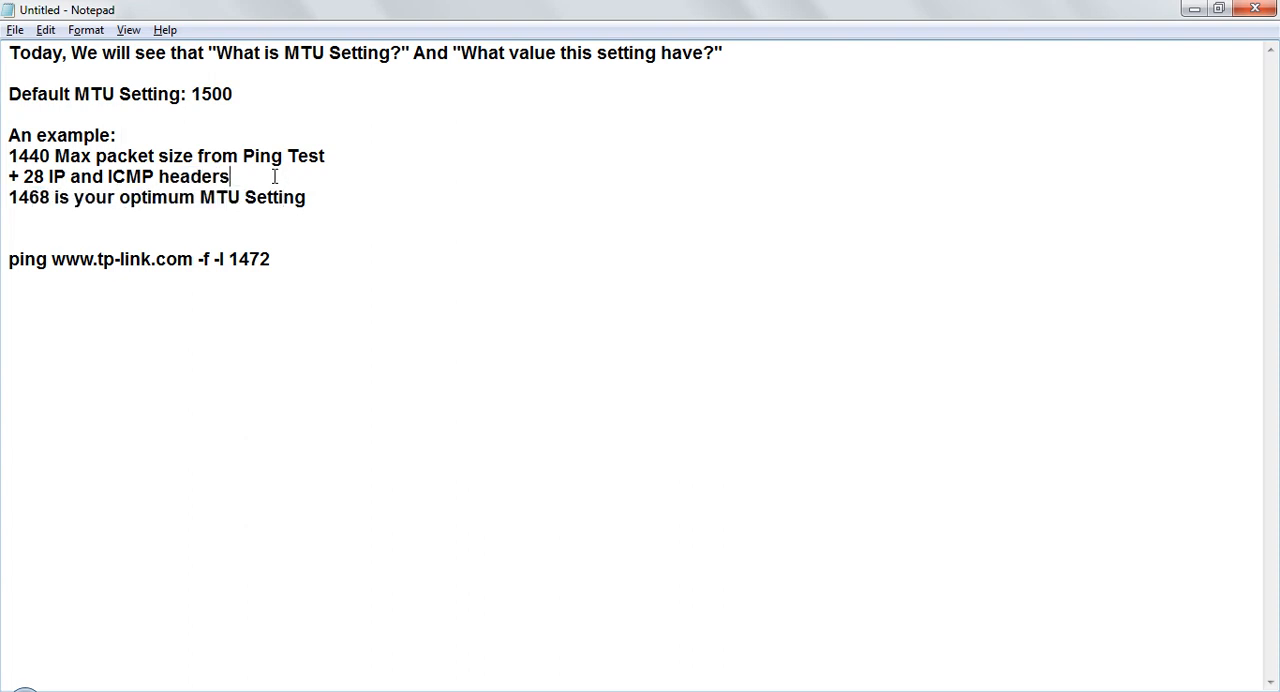
drag(22, 176, 228, 176)
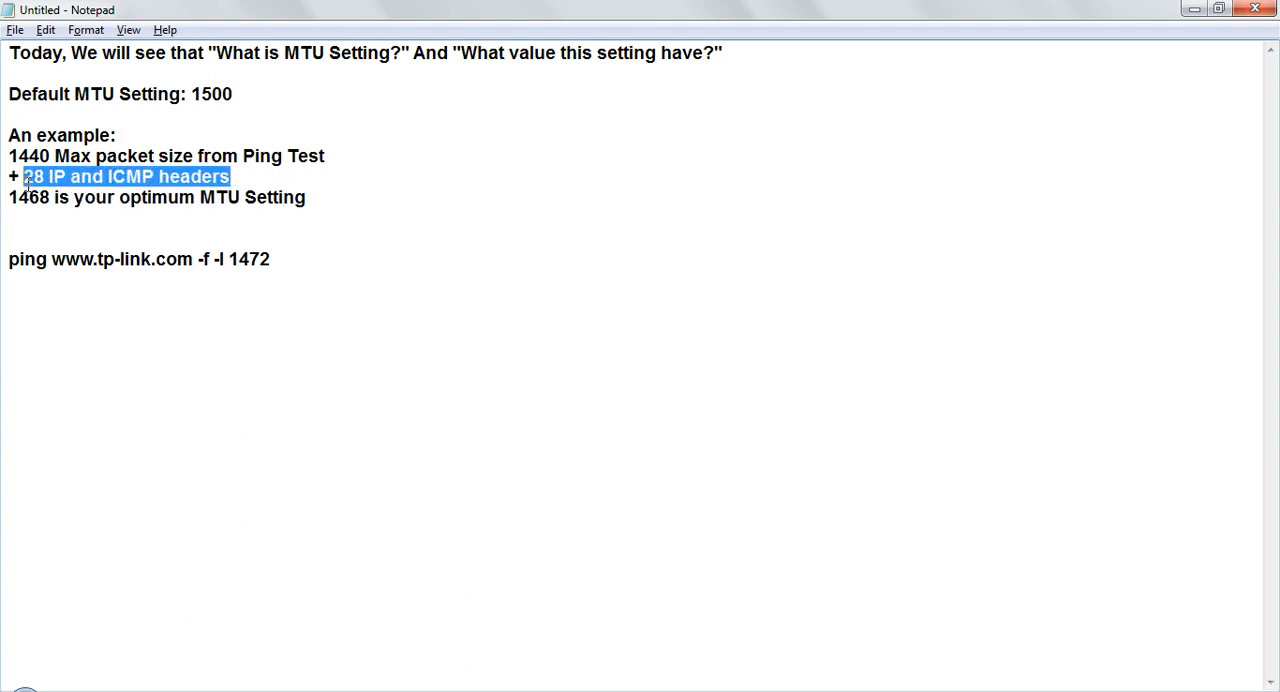
mouse_move(181, 177)
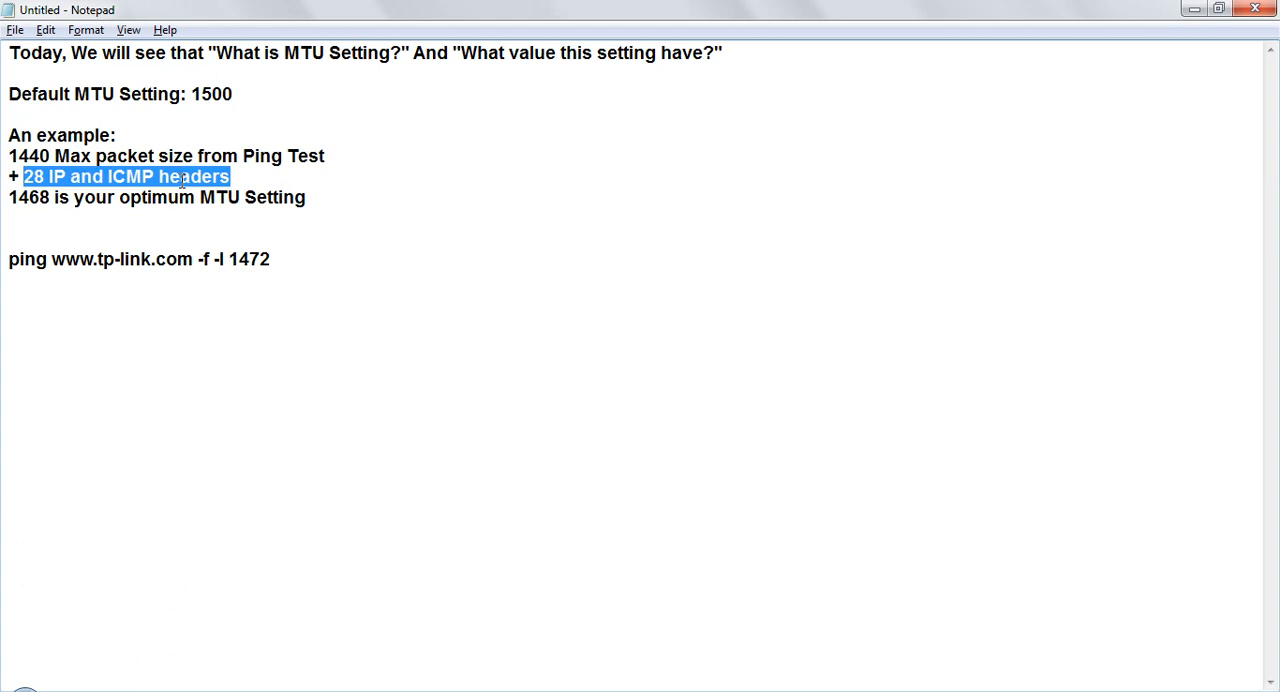
click(252, 176)
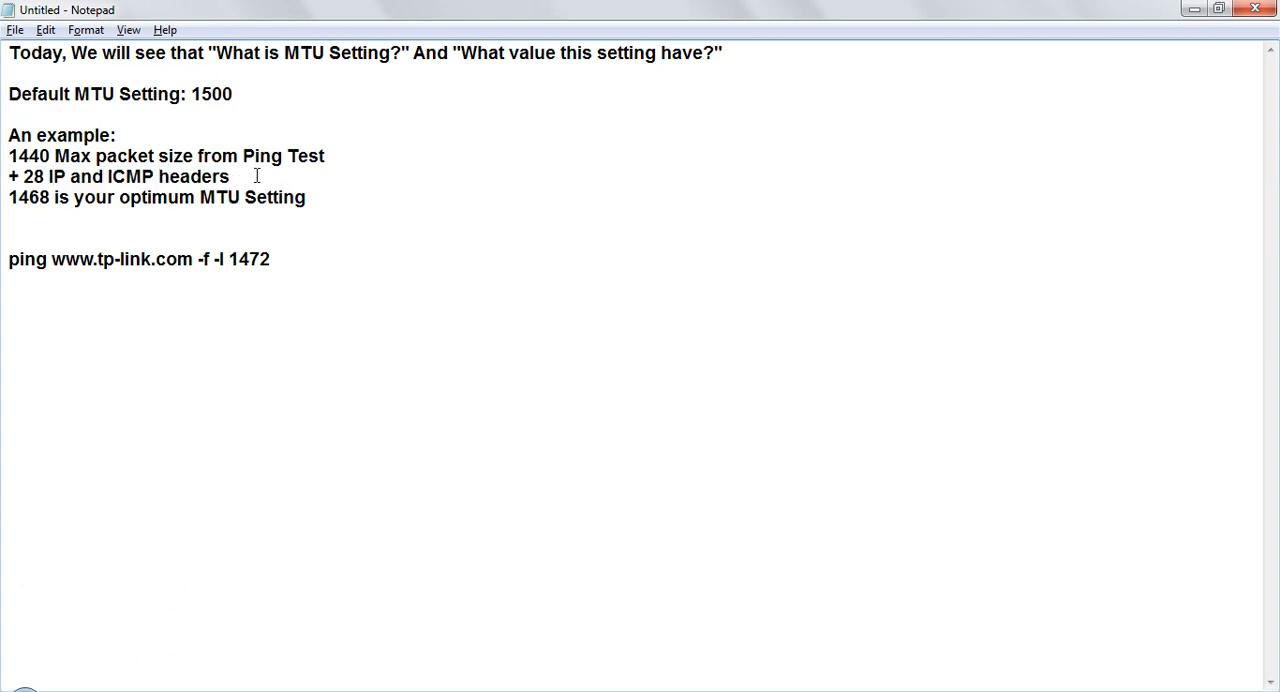
drag(24, 176, 229, 176)
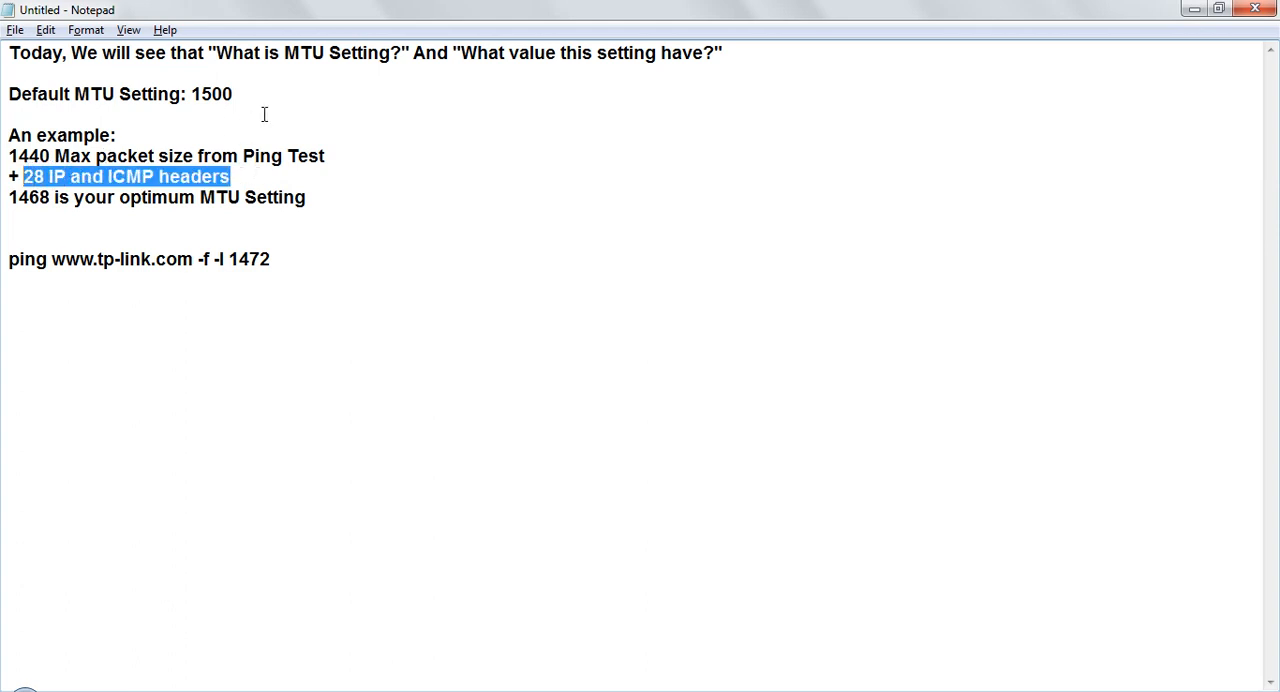
Type '1500-28 = 1472' on a new line under the default MTU setting.
click(14, 114)
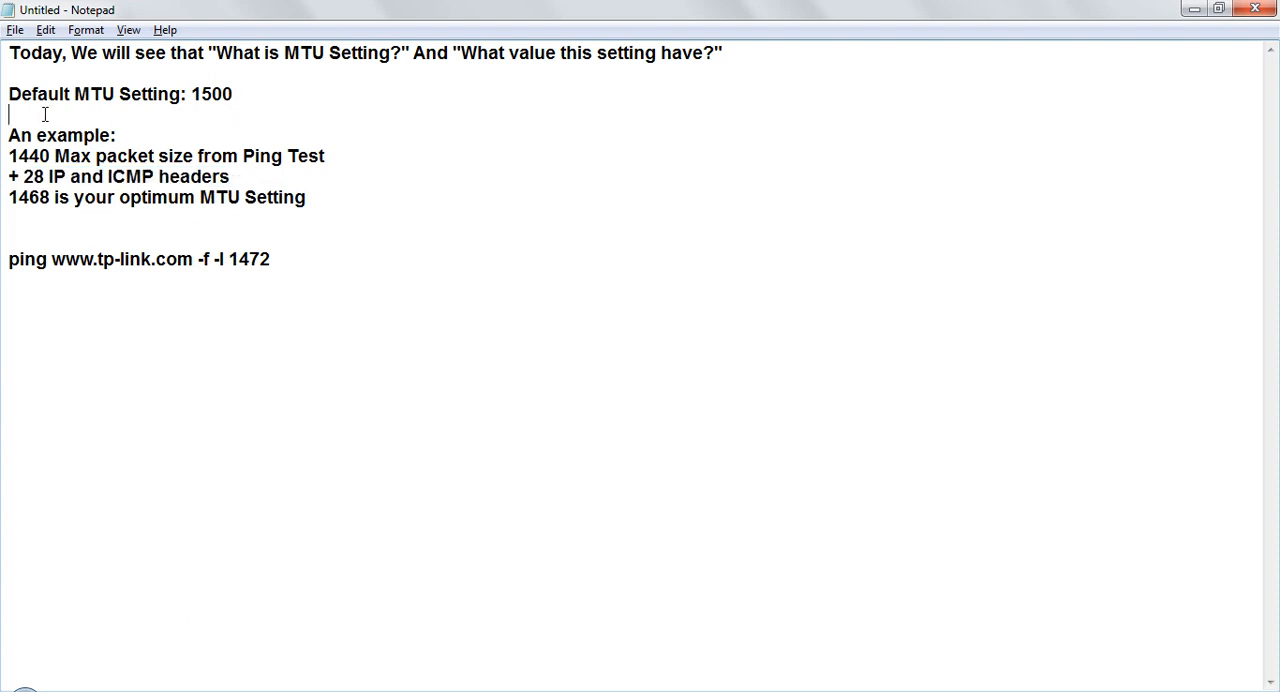
text(1)
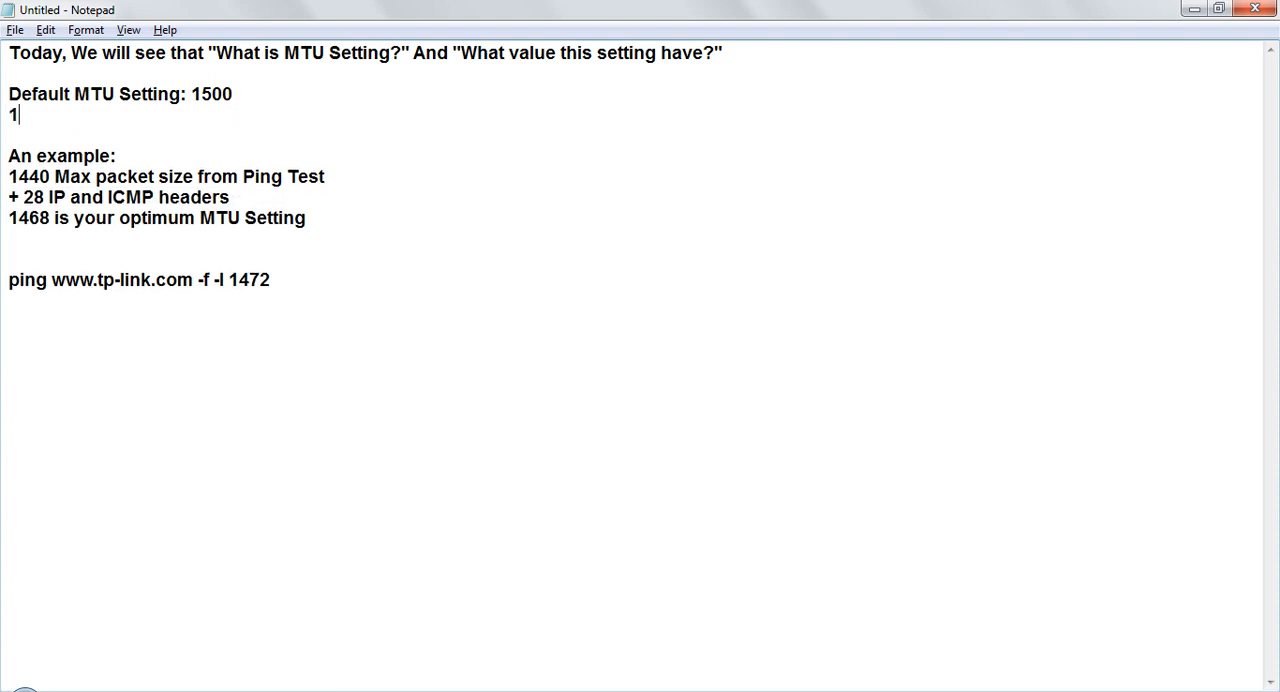
text(500-28)
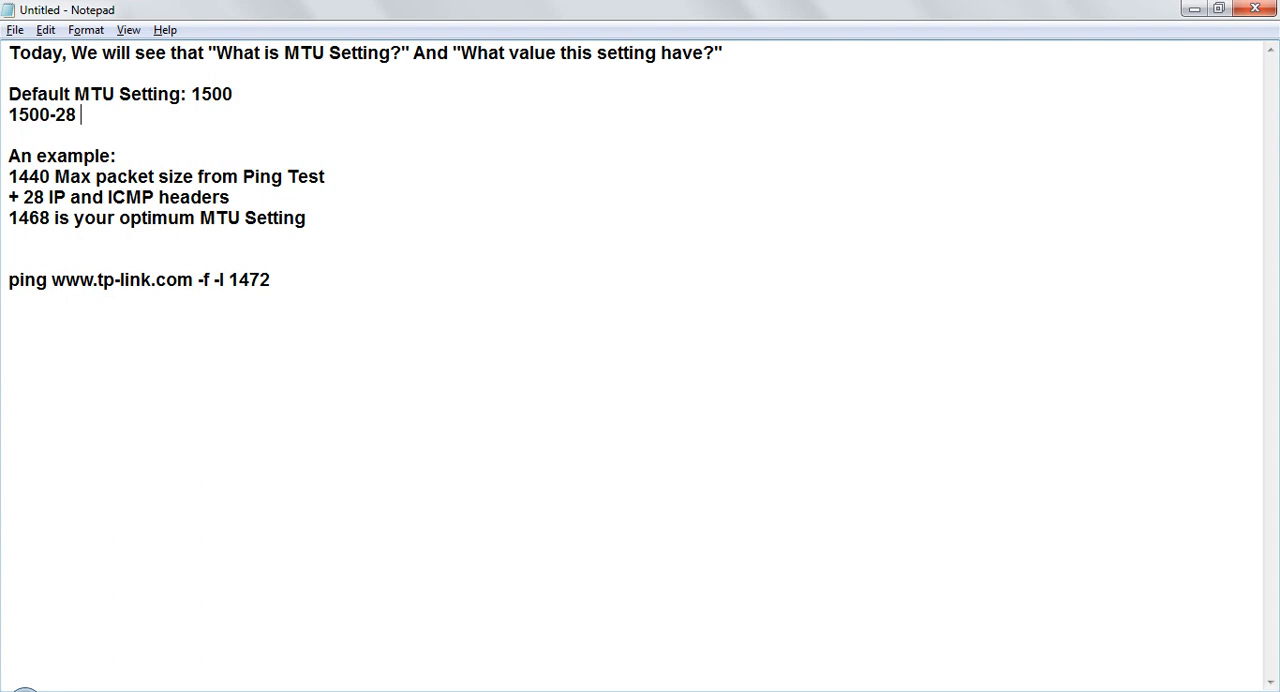
text(=)
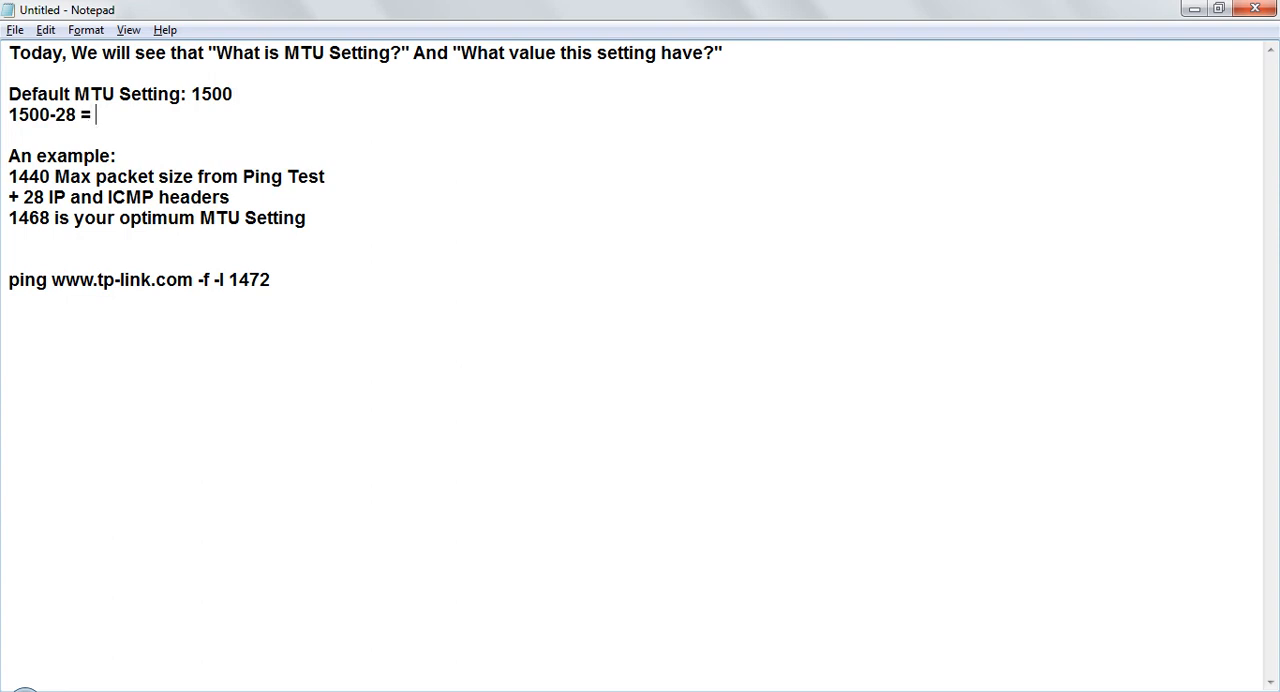
text(1472)
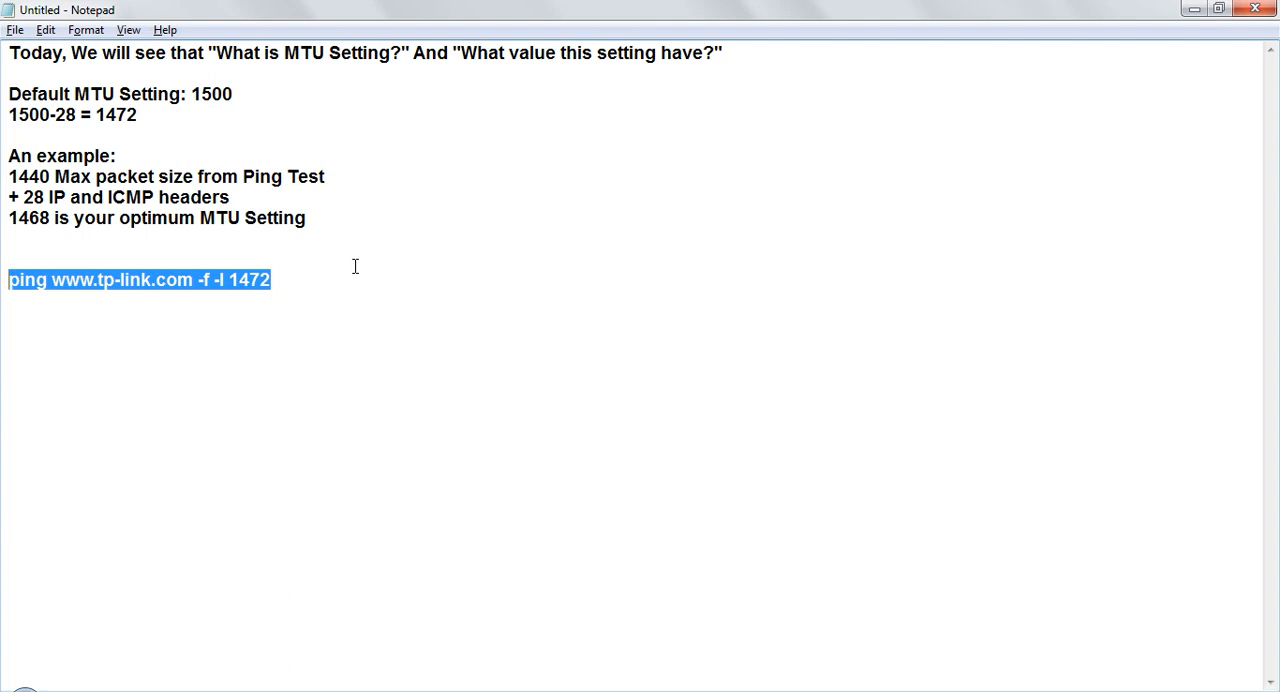
mouse_move(277, 283)
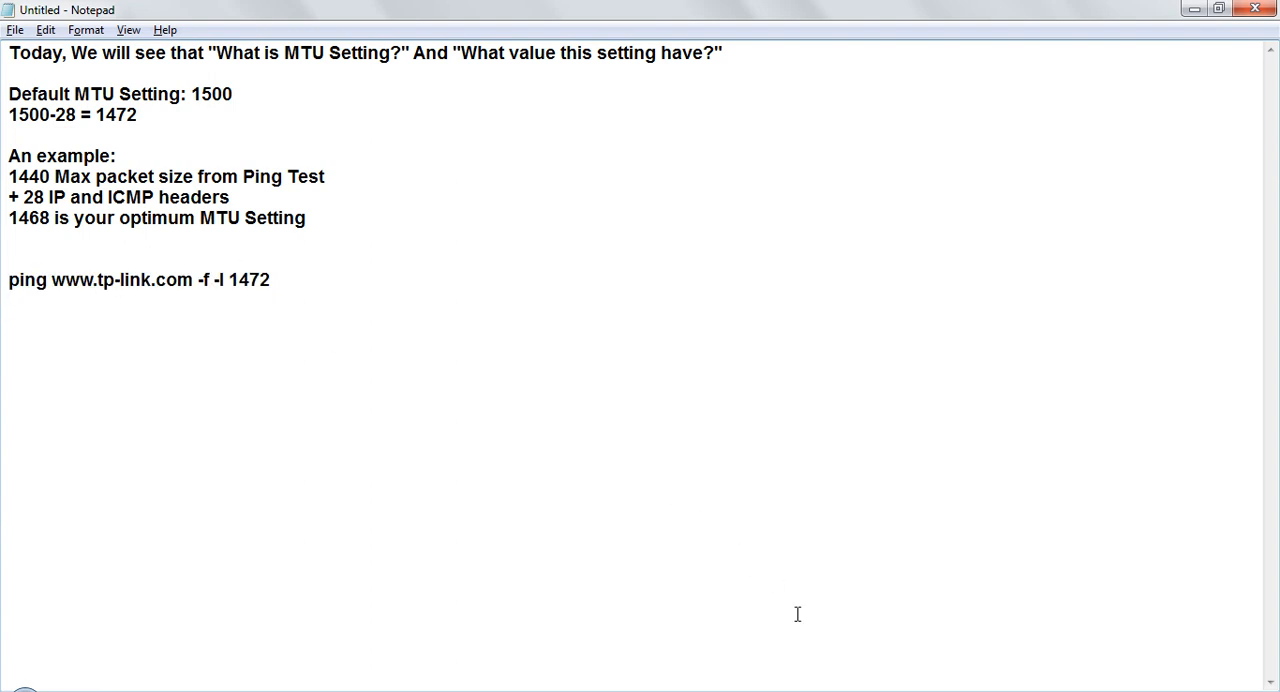
Search the Start menu for cmd and launch cmd.exe.
click(25, 688)
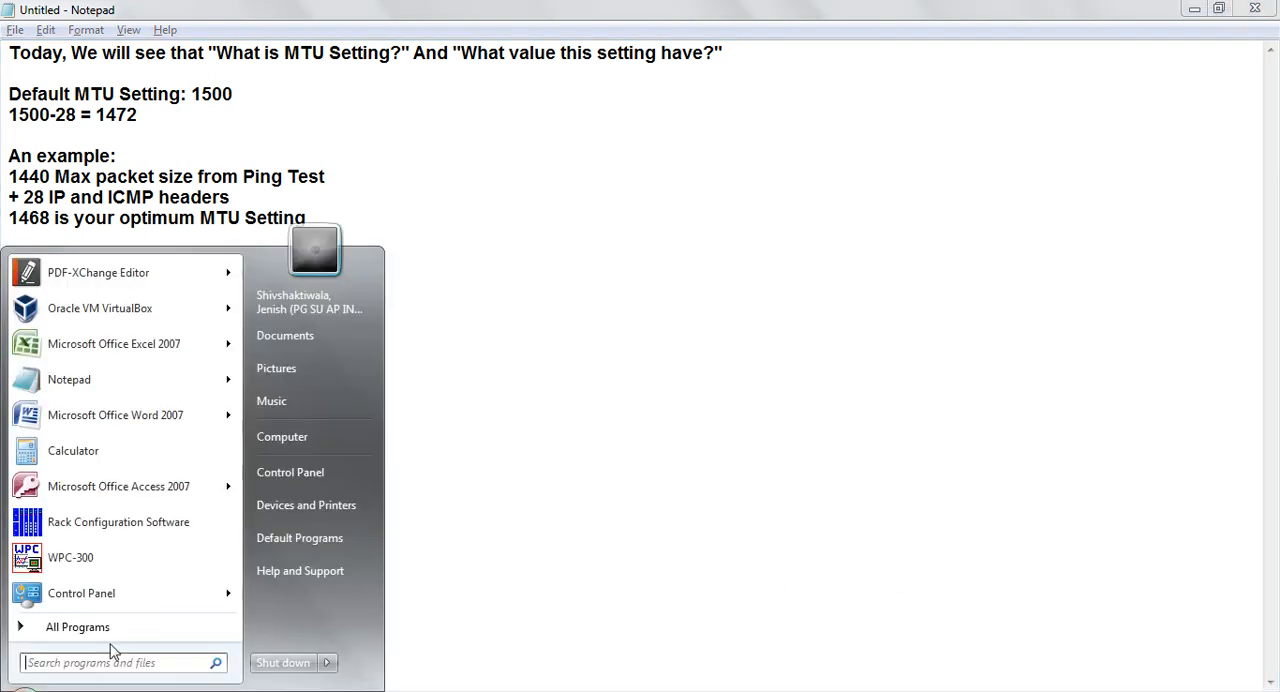
text(cmd)
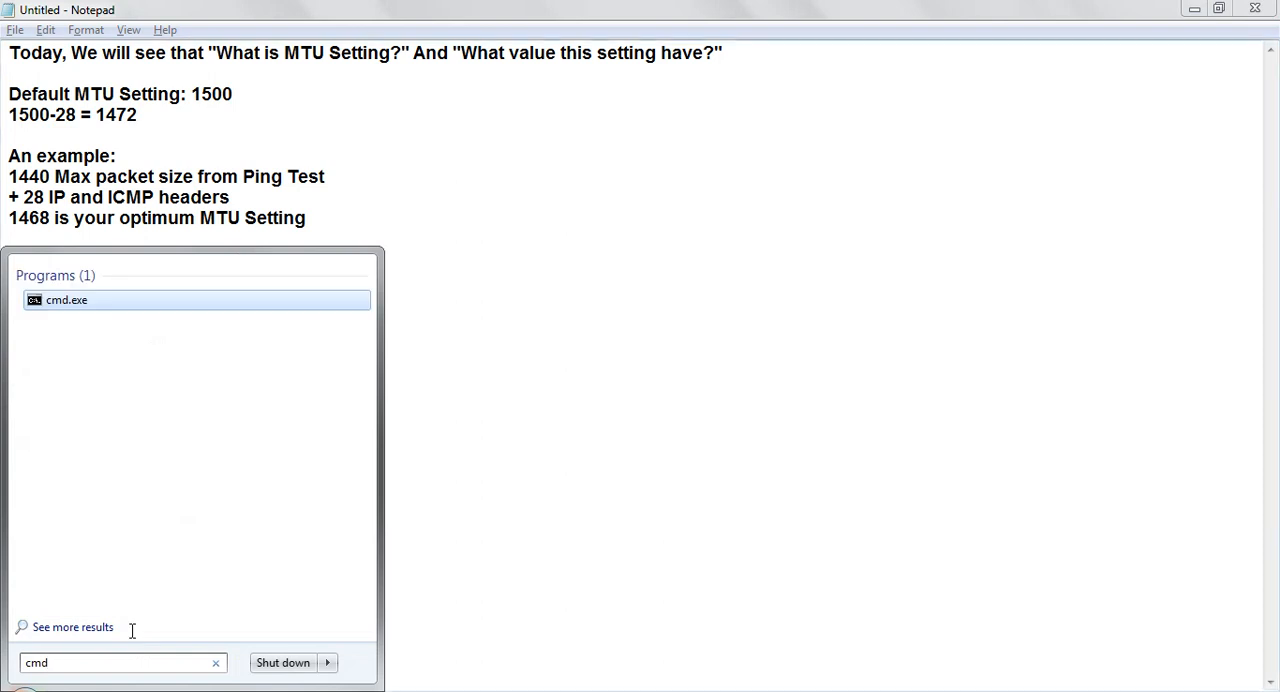
click(65, 300)
text(ping www.tp-link.com -f -l 1472)
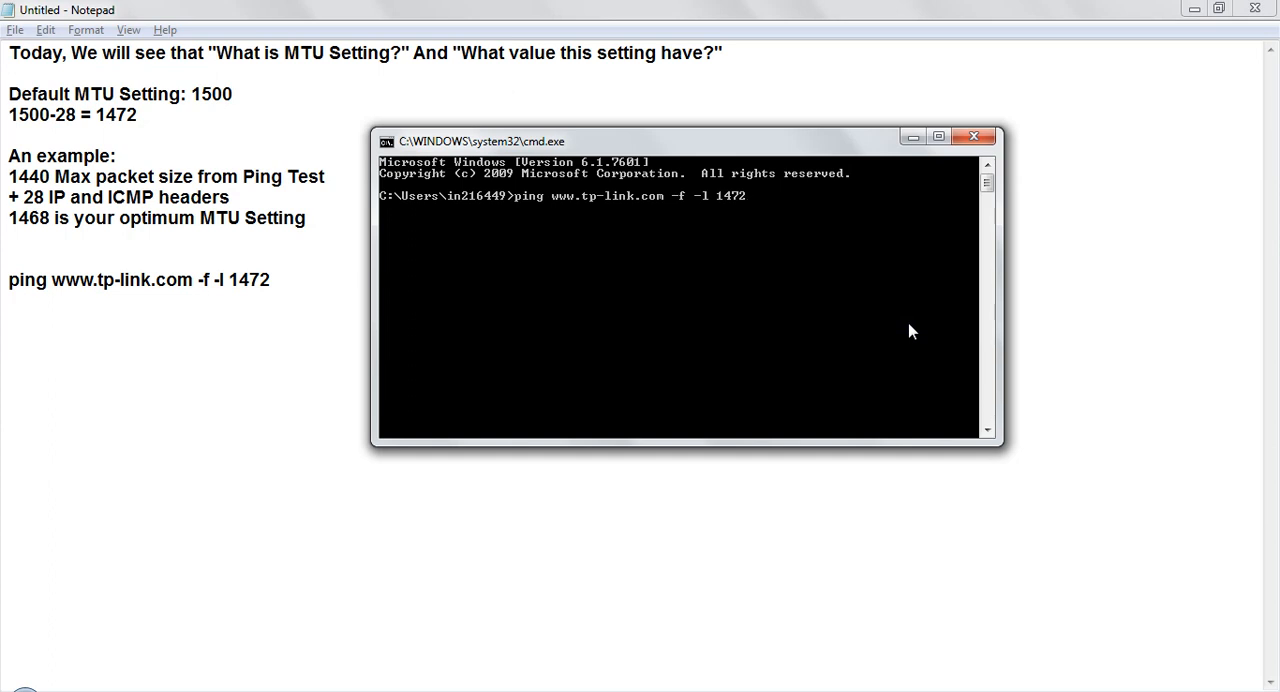
key(Enter)
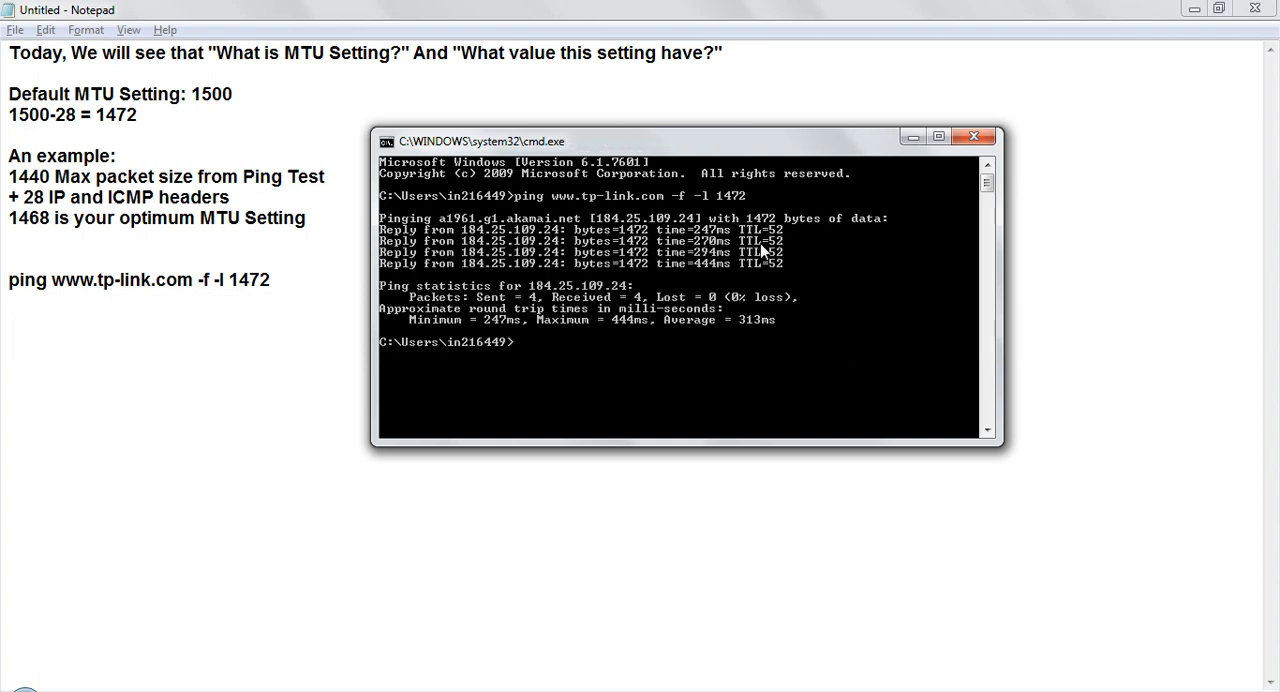
mouse_move(717, 312)
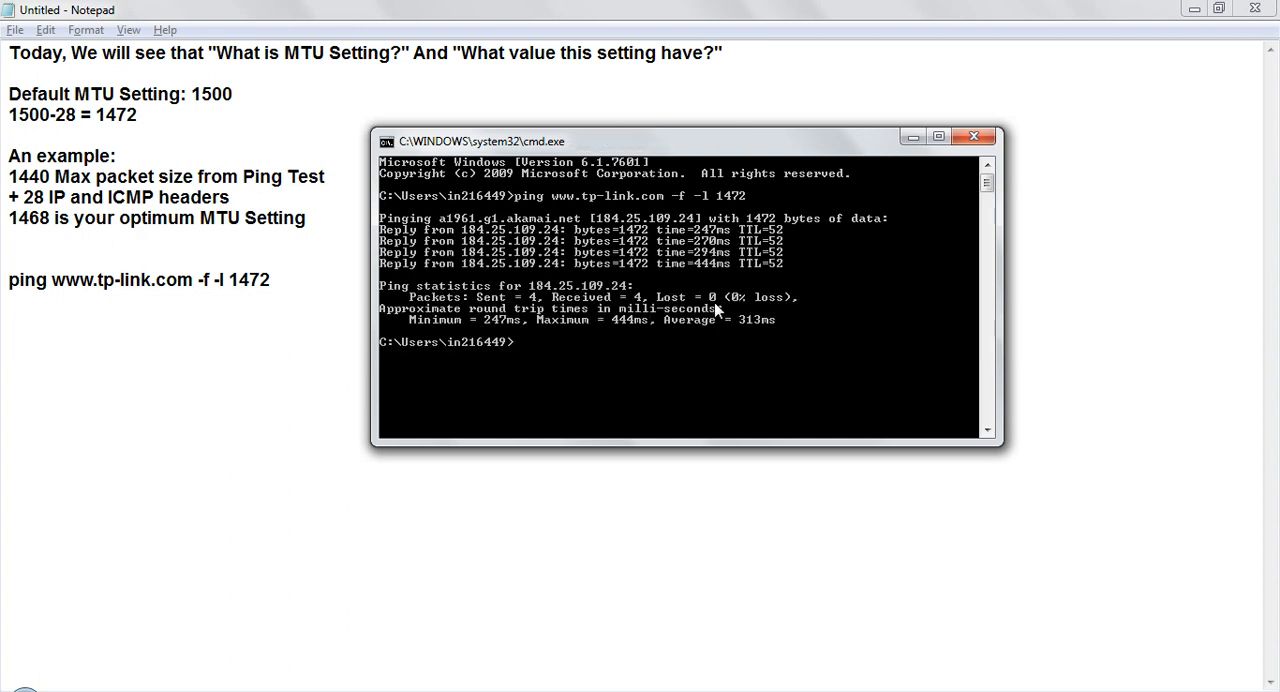
text(ping www.tp-link.com -f -l 1472)
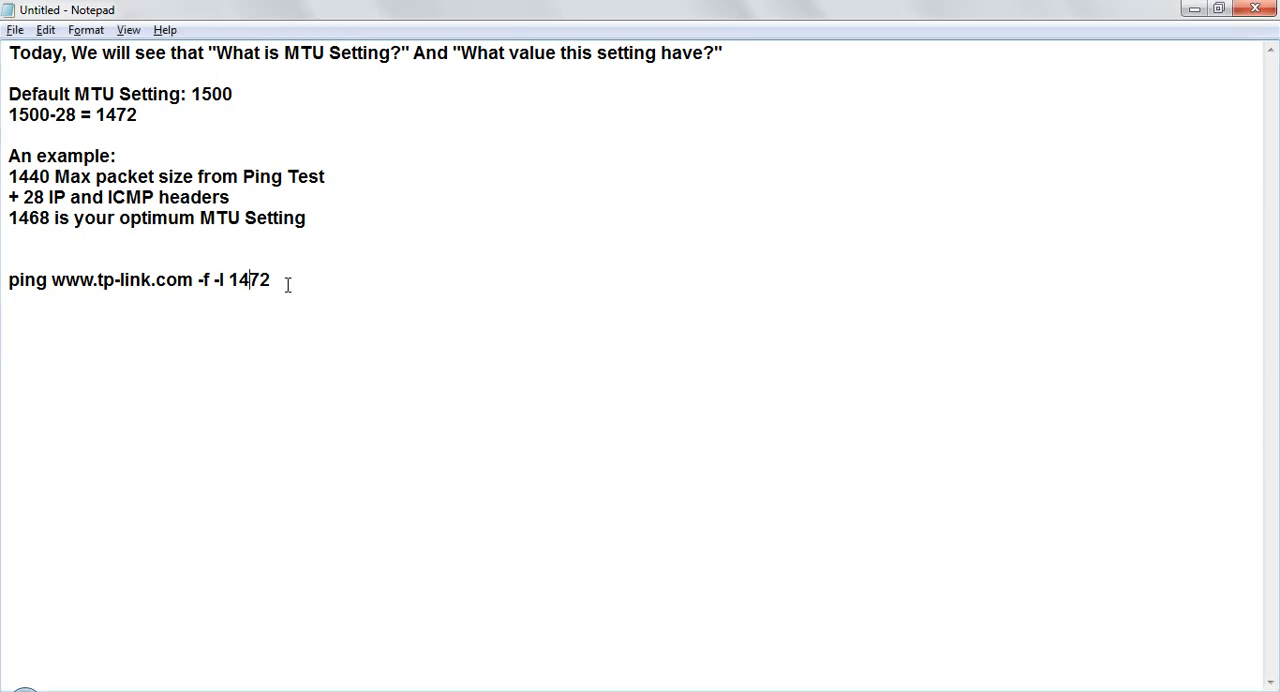
Change the ping line's packet size to 1470 and enter the 1473-byte ping command.
double_click(263, 278)
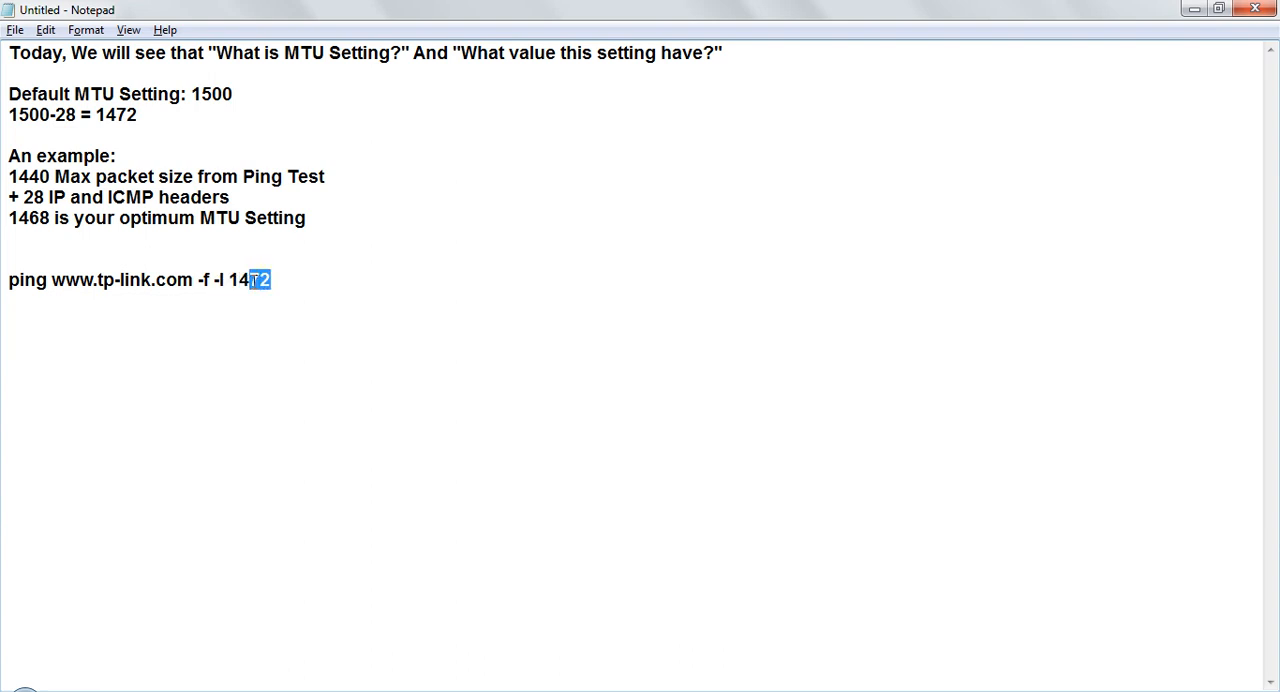
text(70)
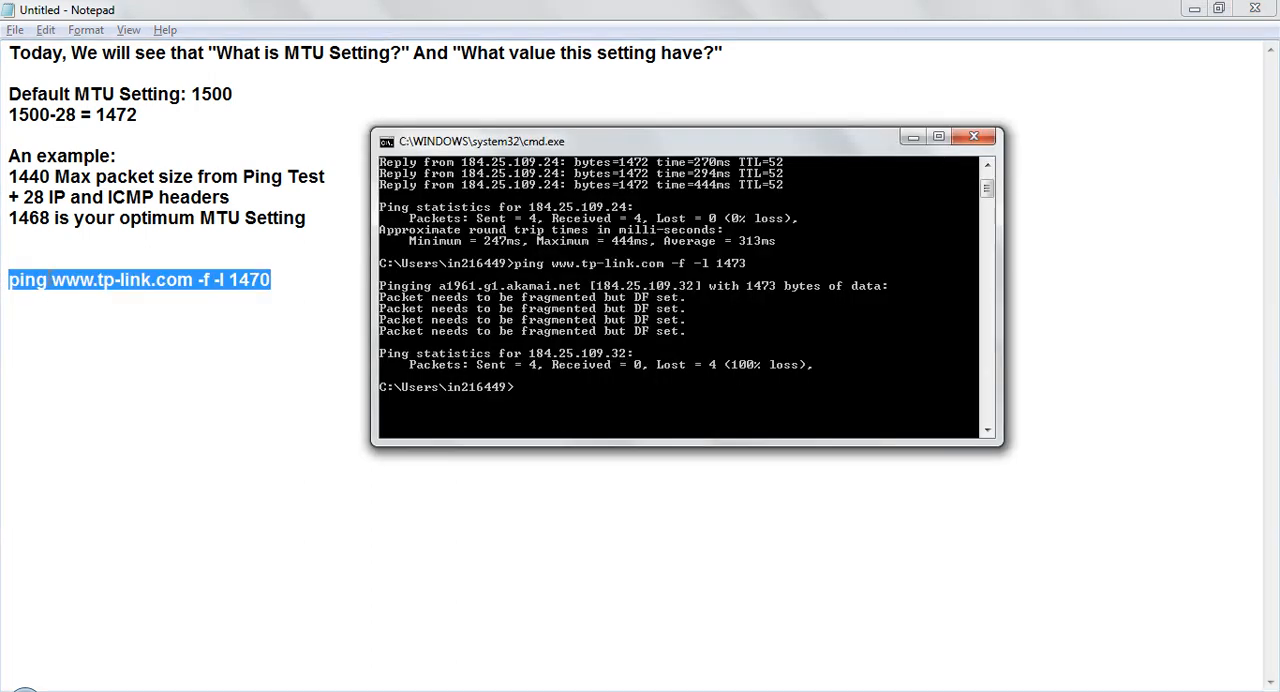
text(ping www.tp-link.com -f -l 147)
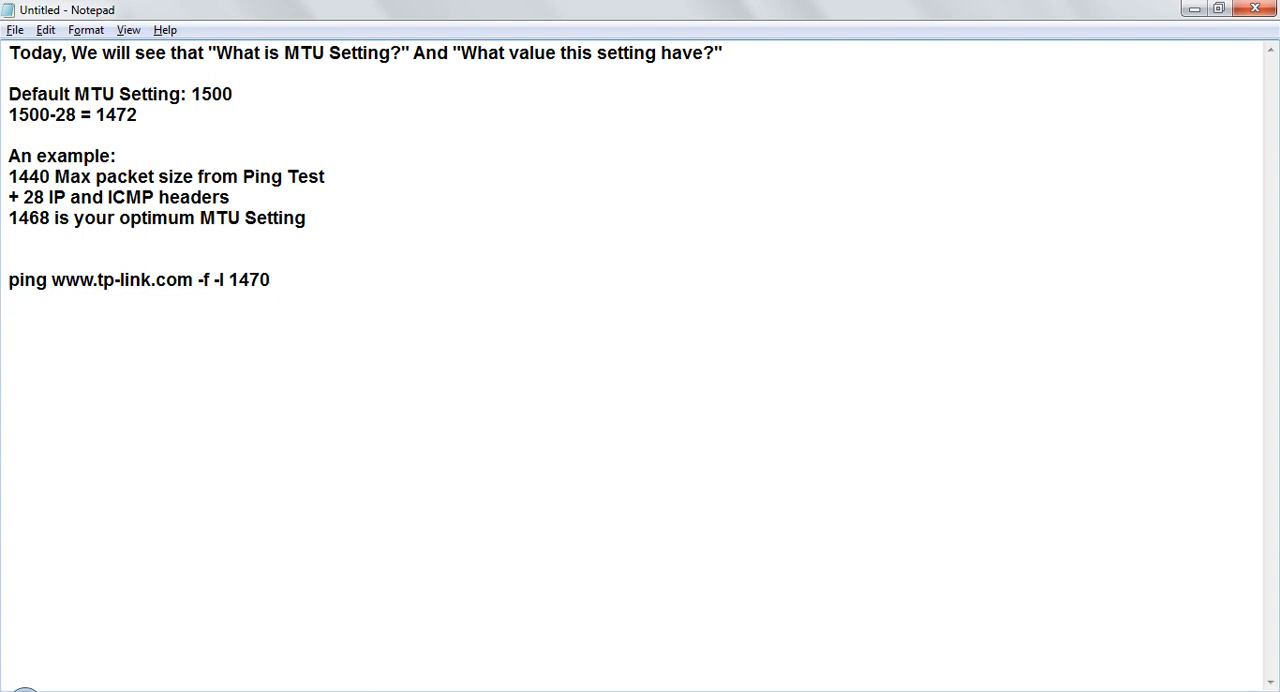
Type the calculation '1470+28 = 1498' below the ping line.
text(1470)
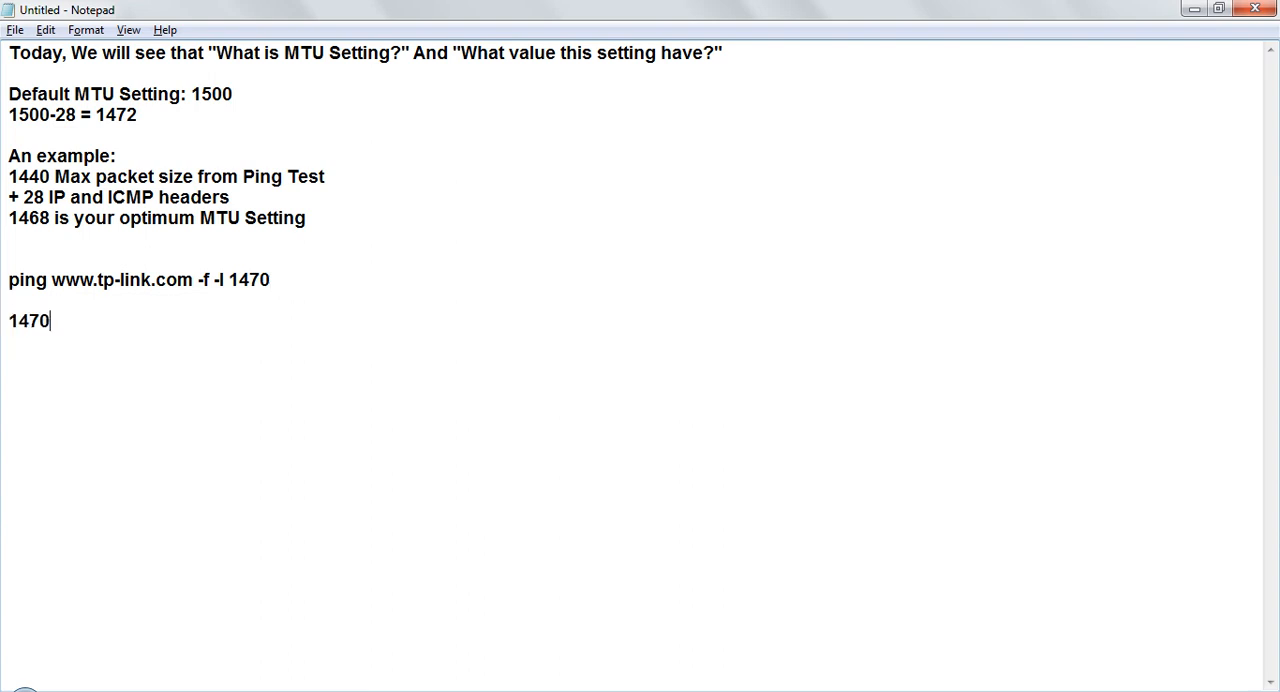
text(+28 =)
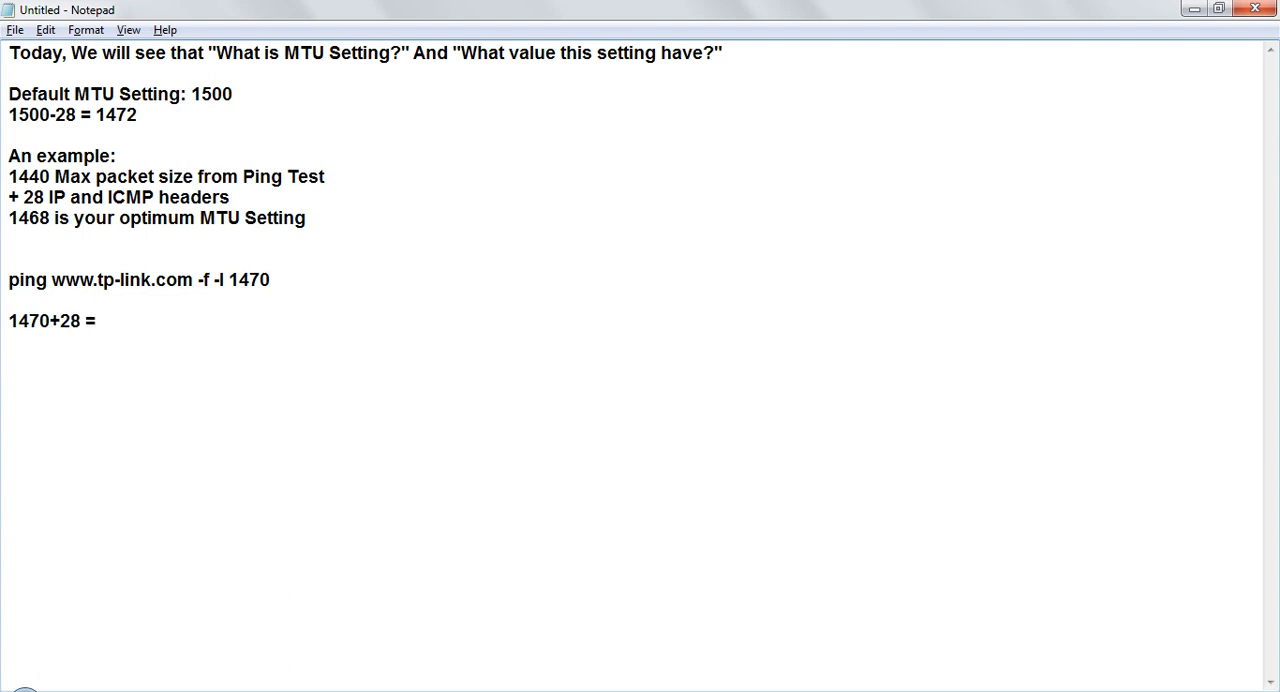
text(1498)
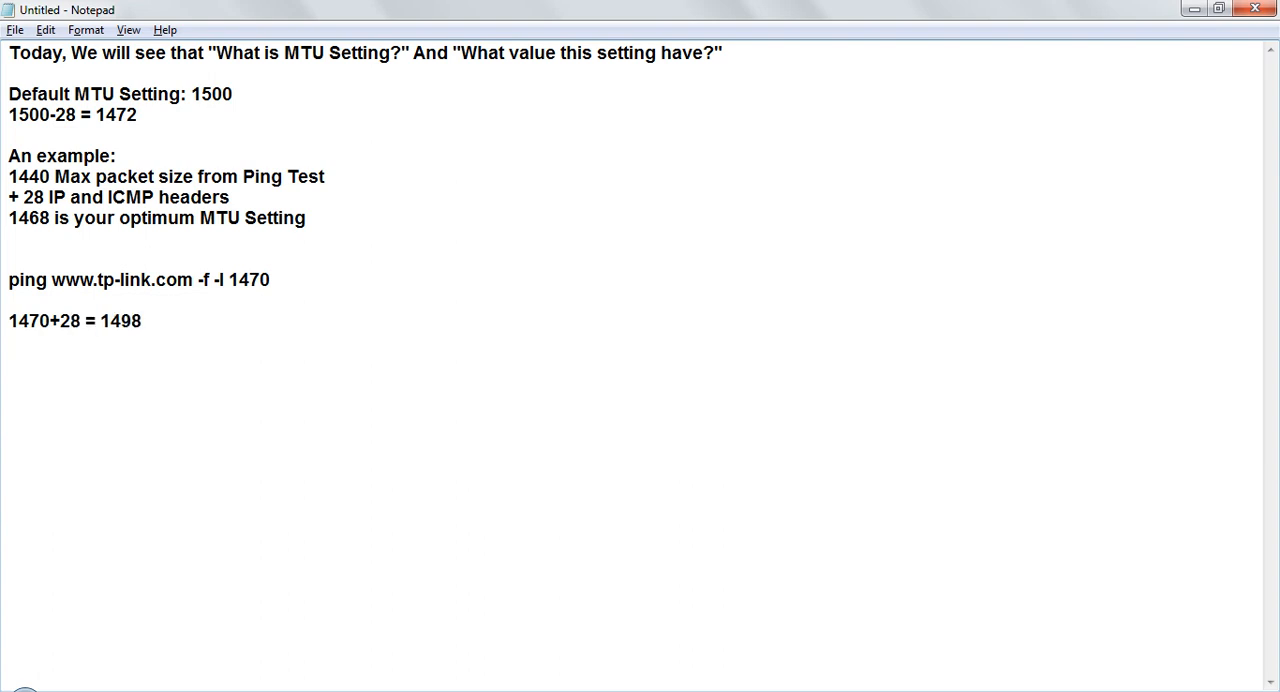
Add the line 'Your router MTU Settings = 1498'.
text(Y)
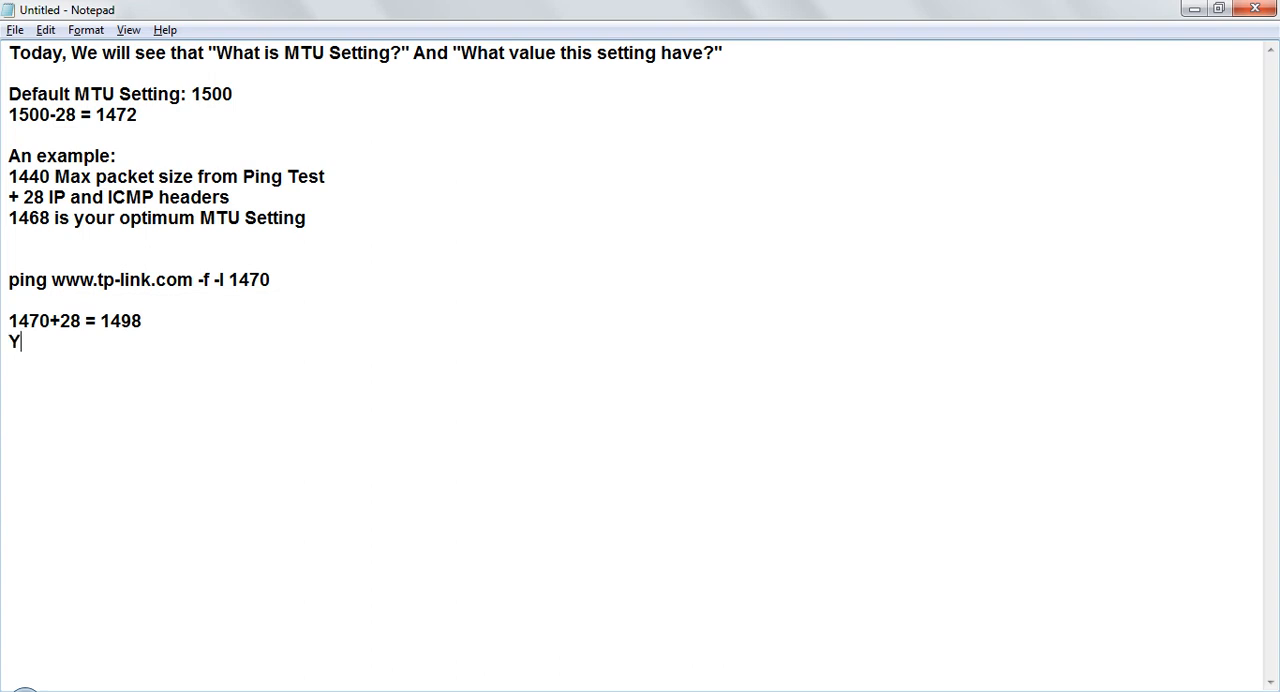
text(our router)
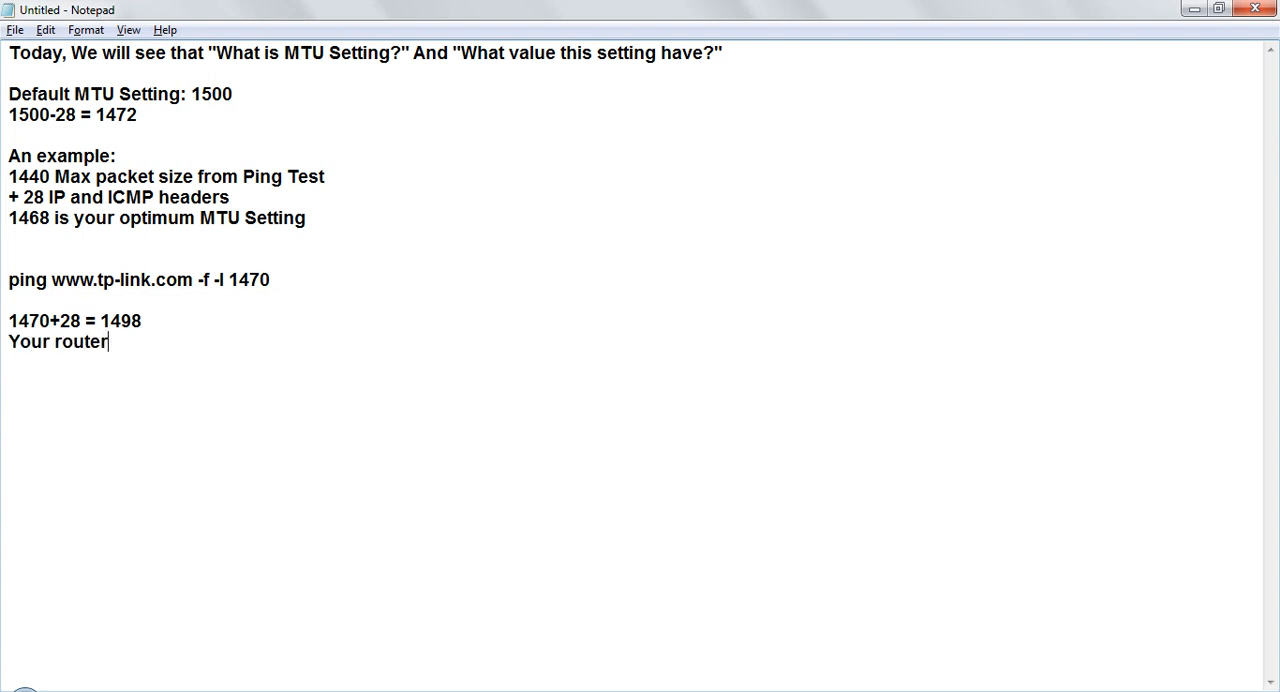
text(MTU Se)
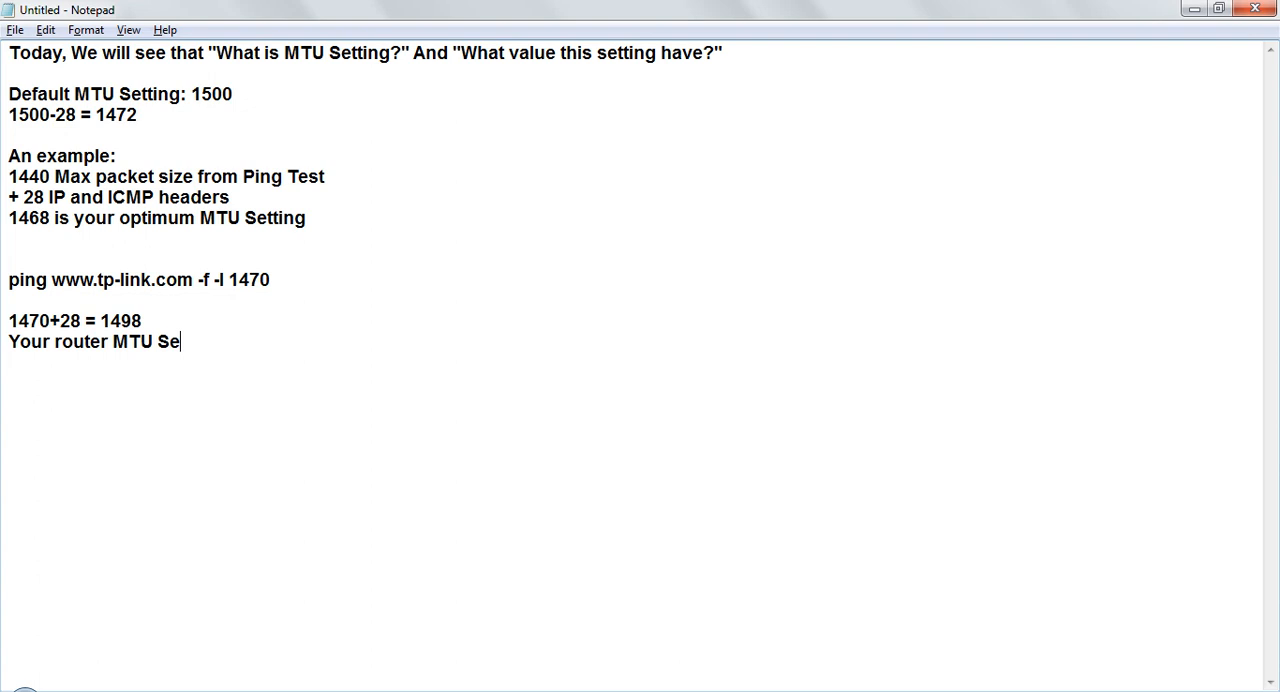
text(ttings =)
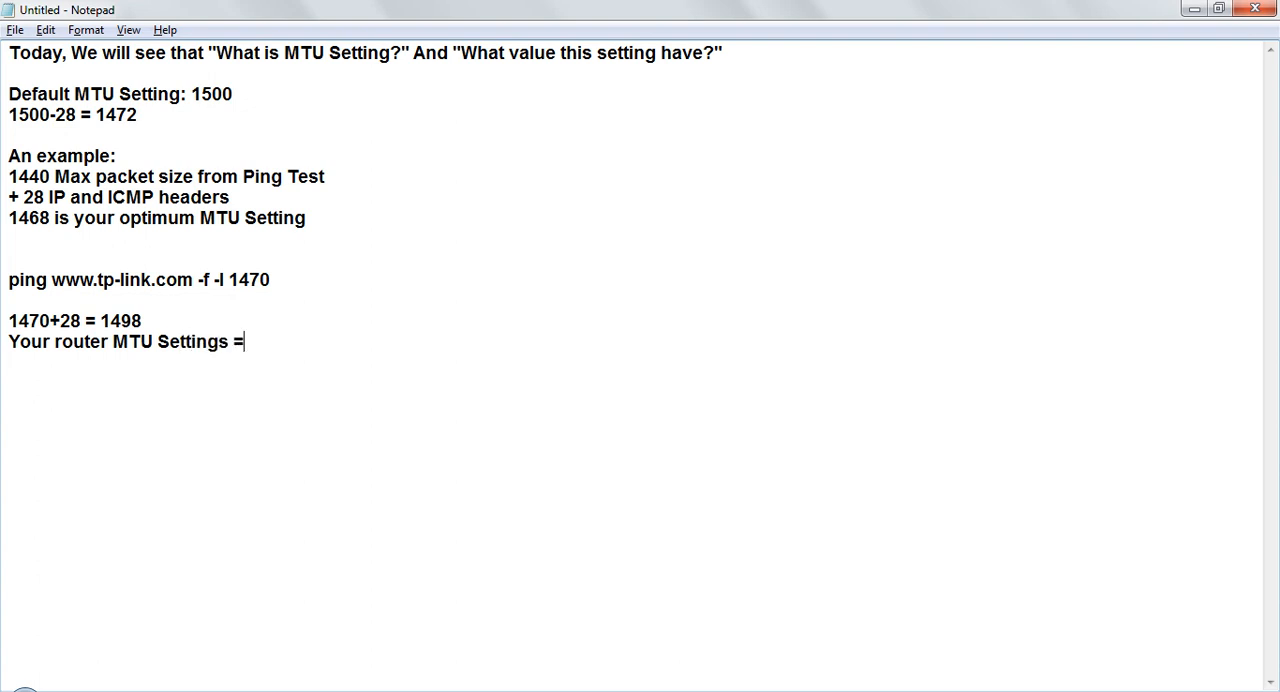
text(1498)
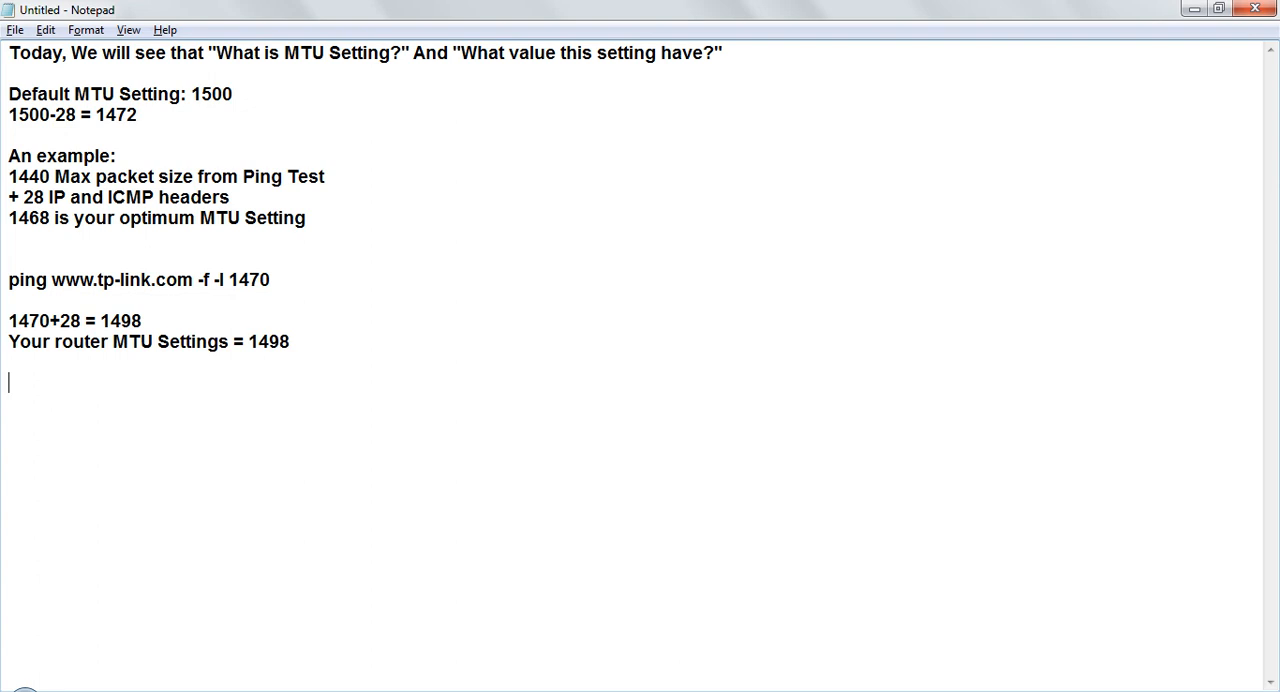
double_click(268, 341)
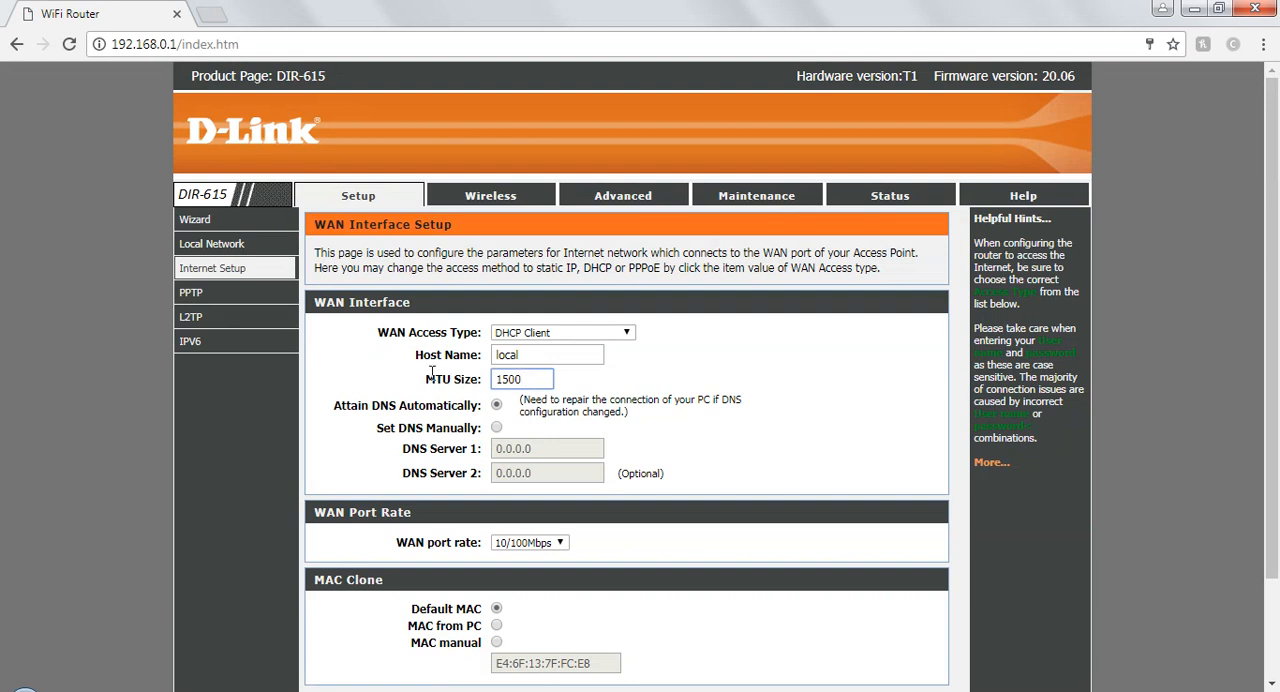
Enter MTU Size 1498 on the D-Link Internet Setup page and apply changes.
click(523, 379)
text(1498)
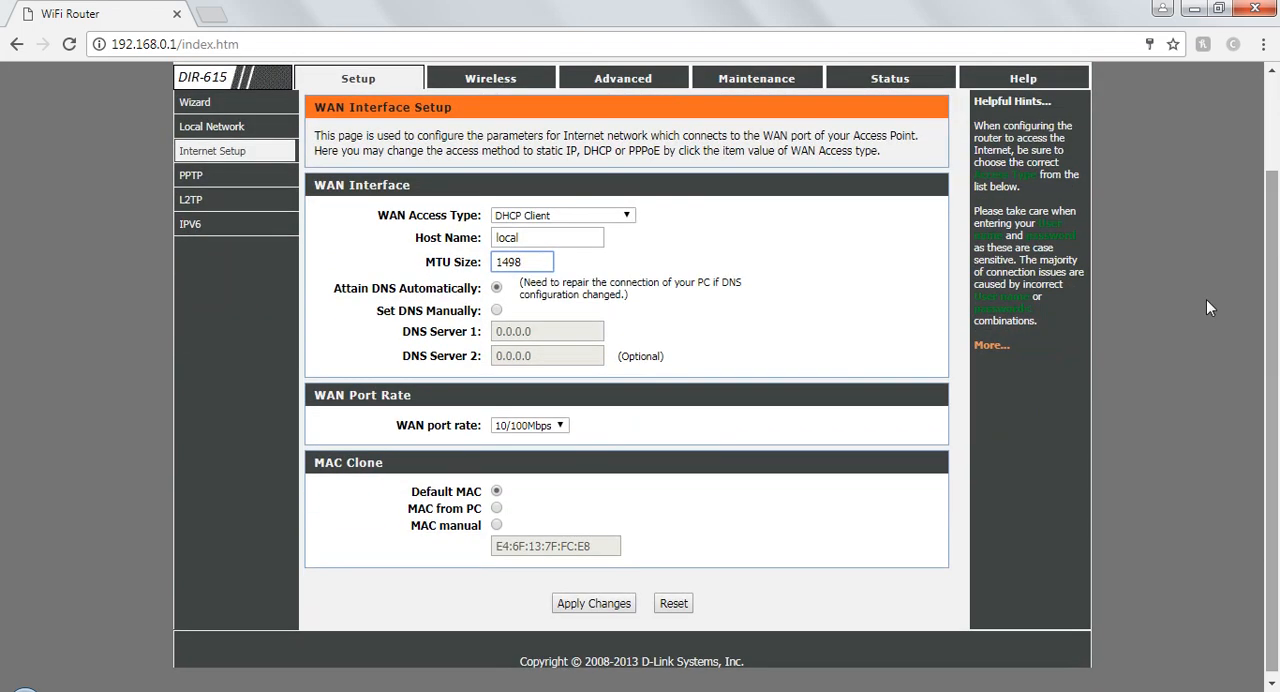
click(593, 603)
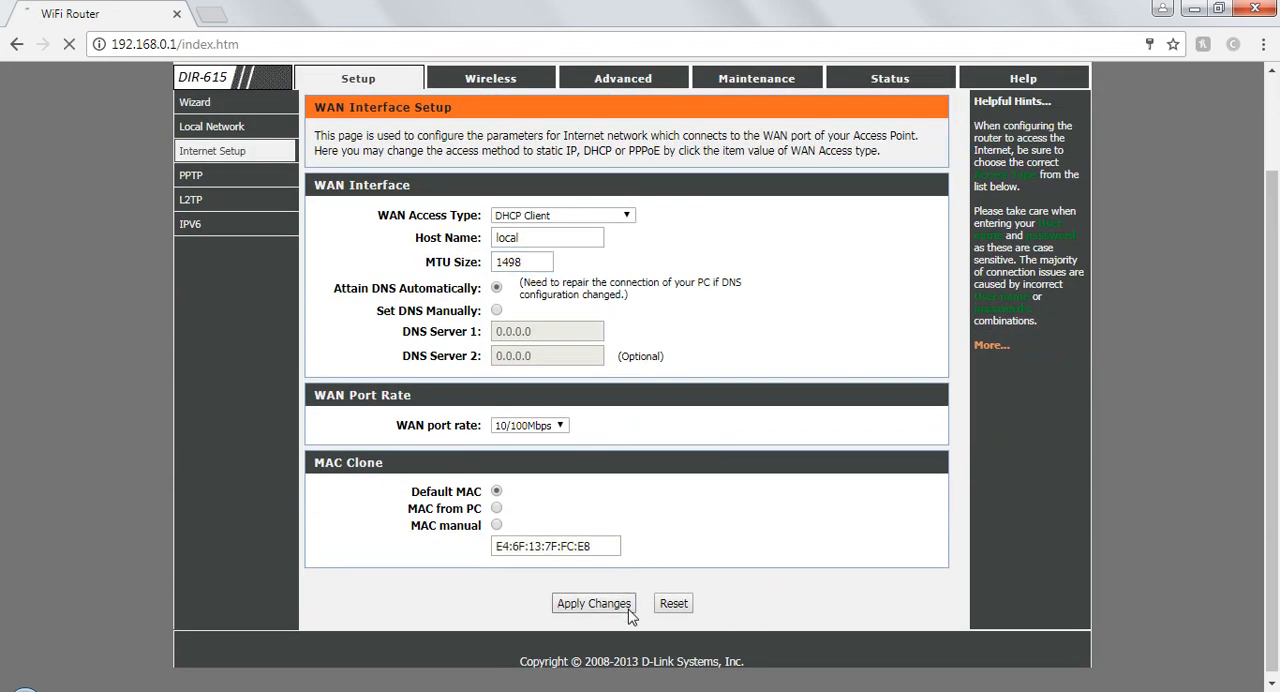
click(593, 603)
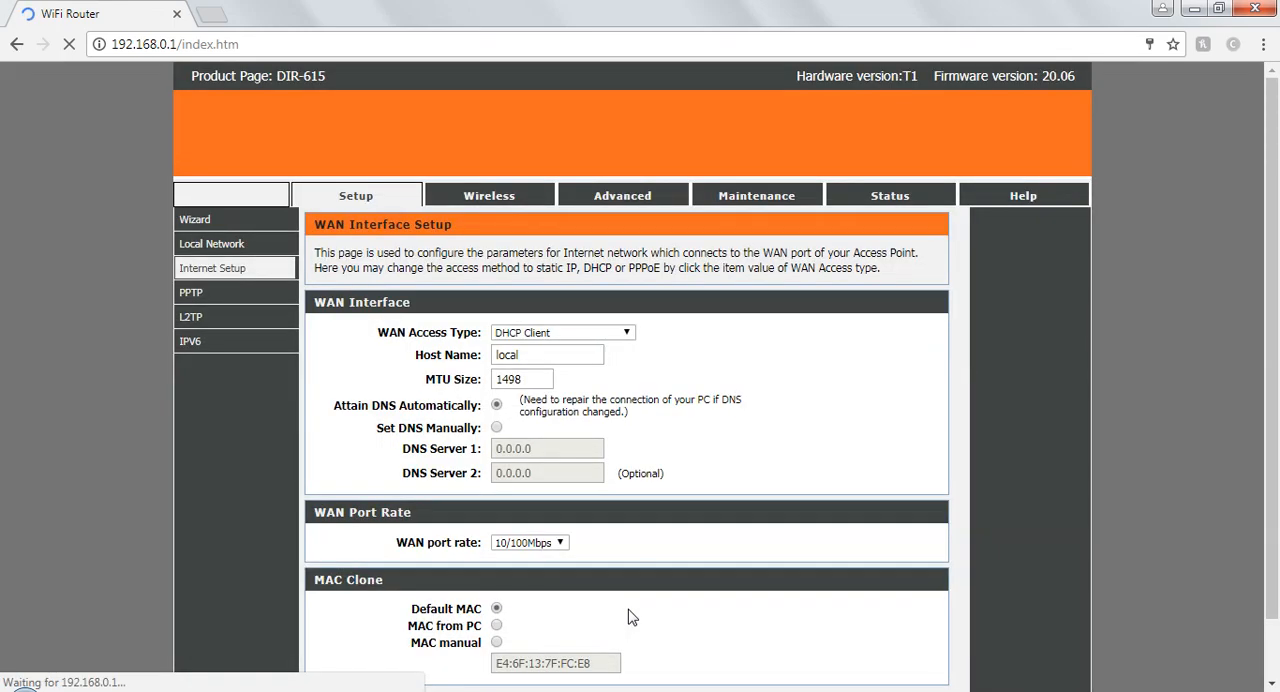